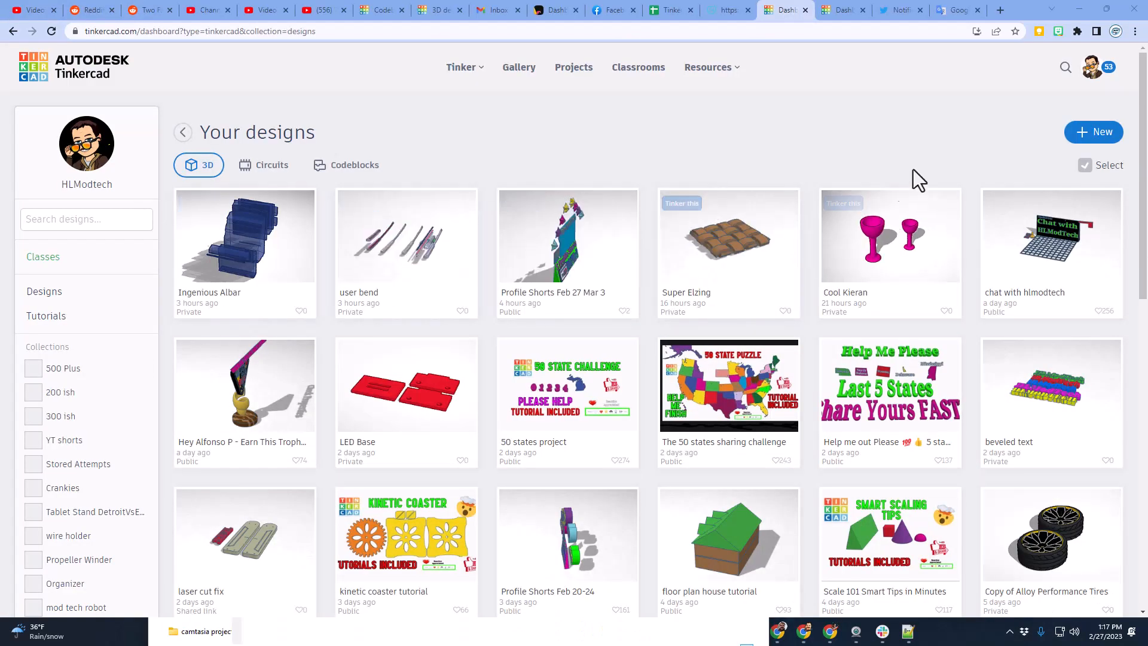
# - Start a new 3D design and name it 'Greek Party'
pyautogui.click(1093, 132)
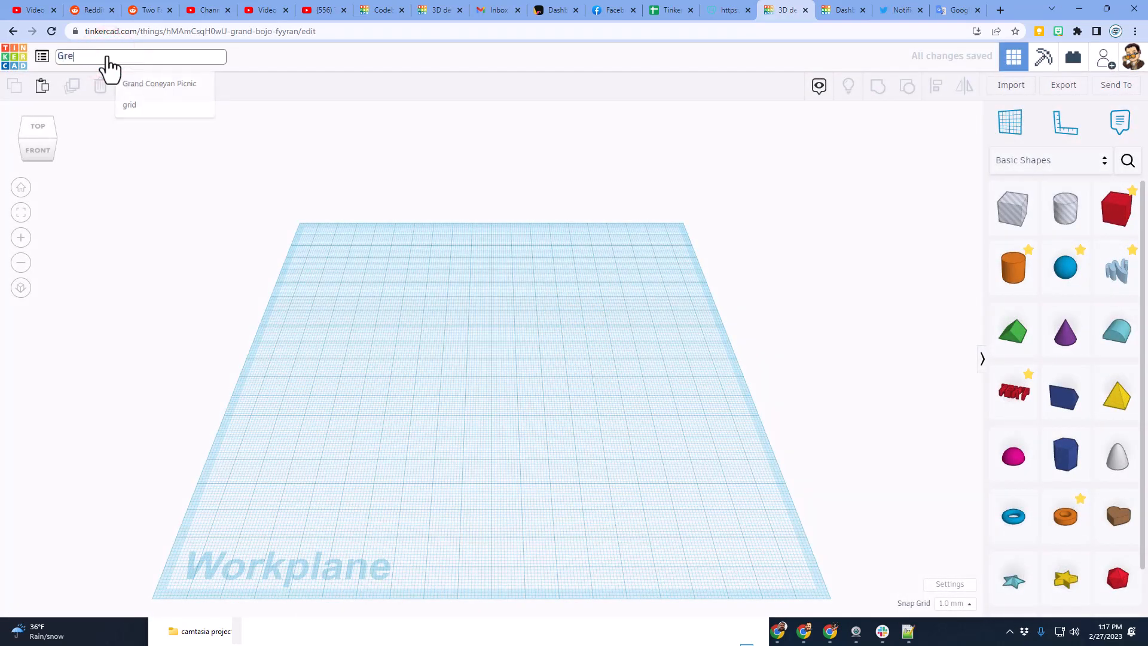
pyautogui.write('Greek Party')
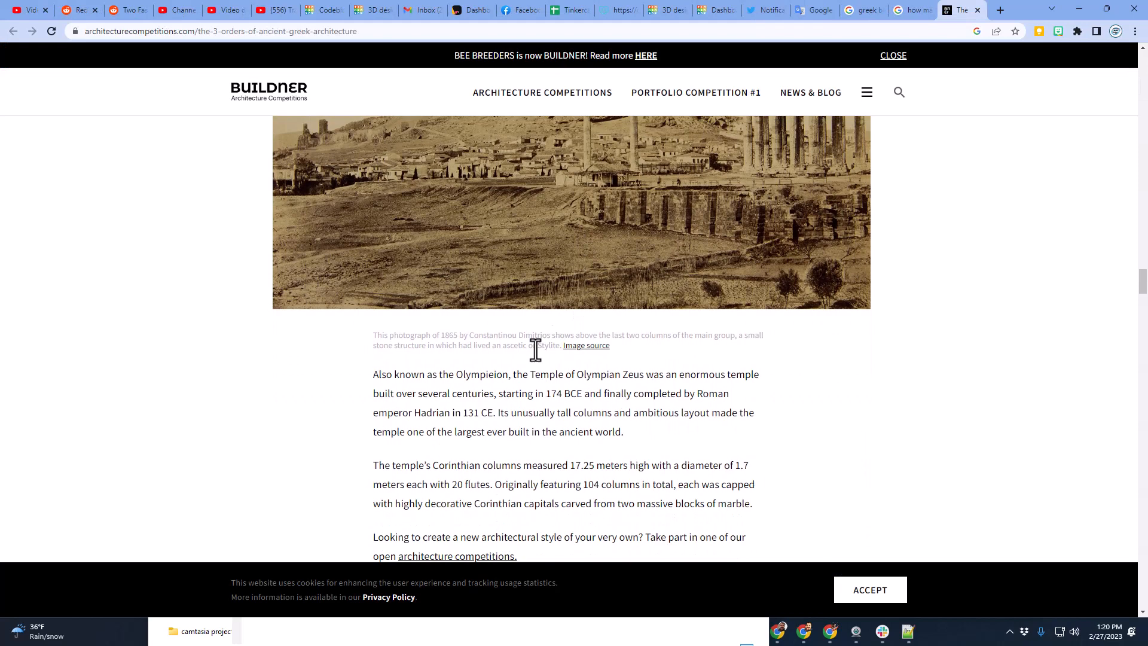
# - Scroll the article to the Parthenon photo, then return to the Tinkercad tab
pyautogui.scroll(-3)
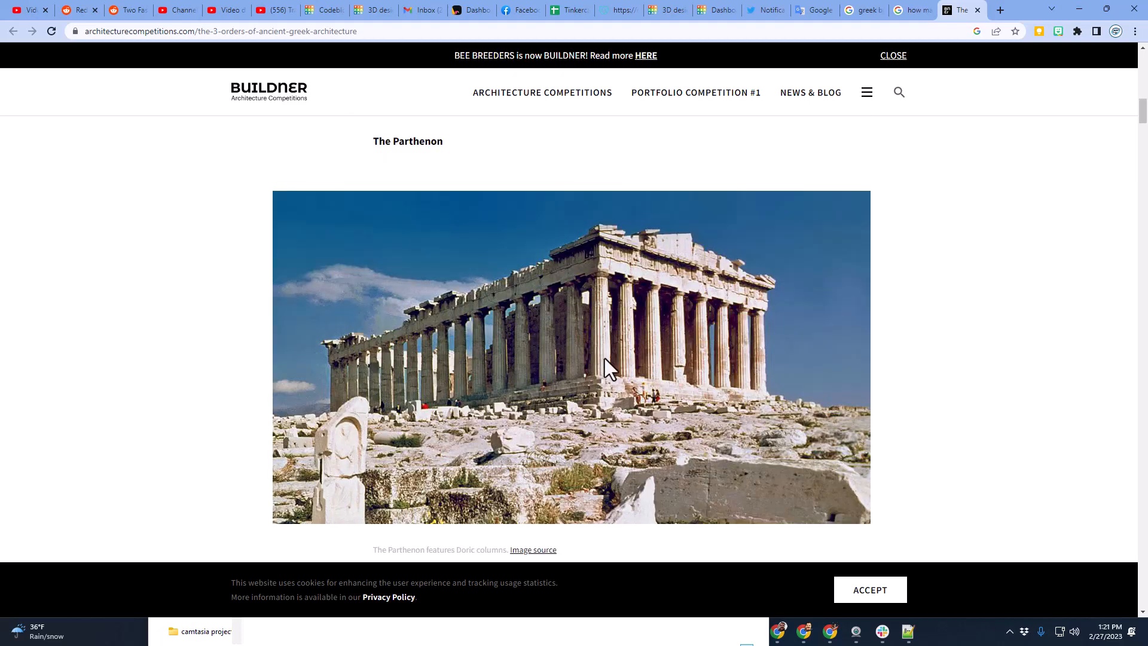
pyautogui.moveTo(601, 362)
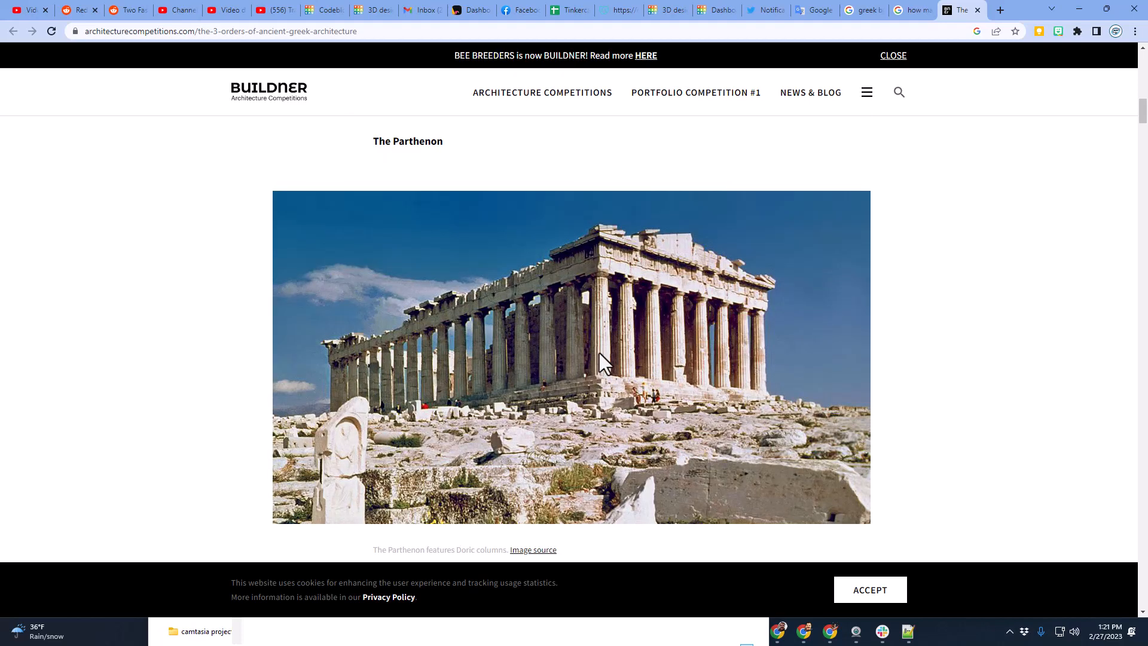
pyautogui.click(651, 10)
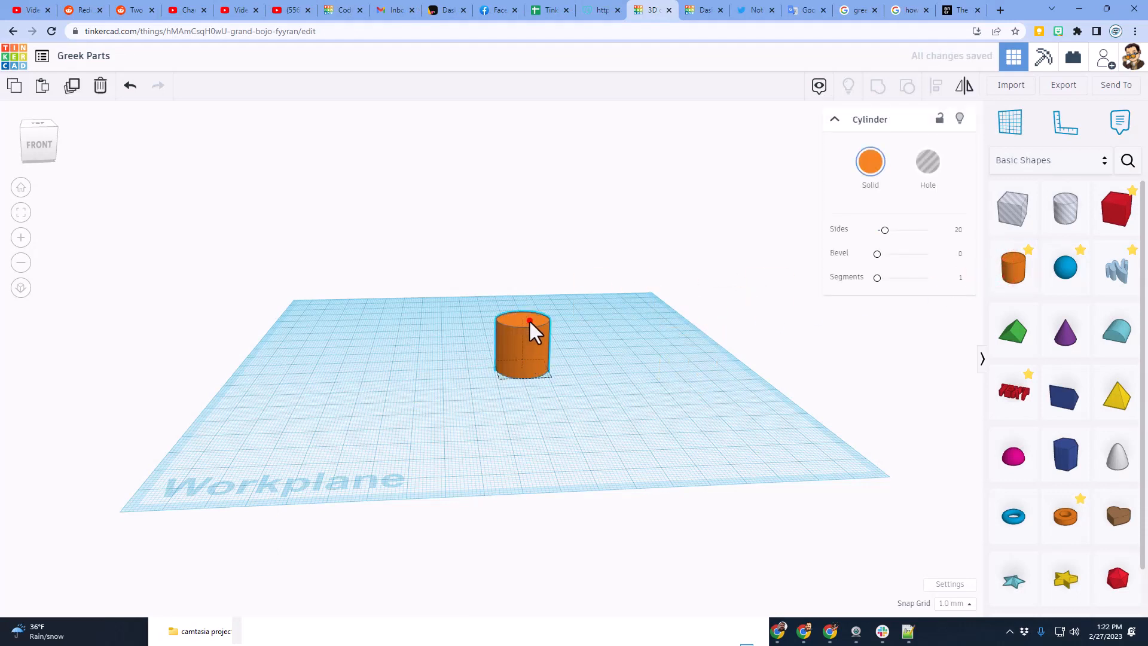
# - Set the orange cylinder's height to 100 mm and adjust the view
pyautogui.click(523, 345)
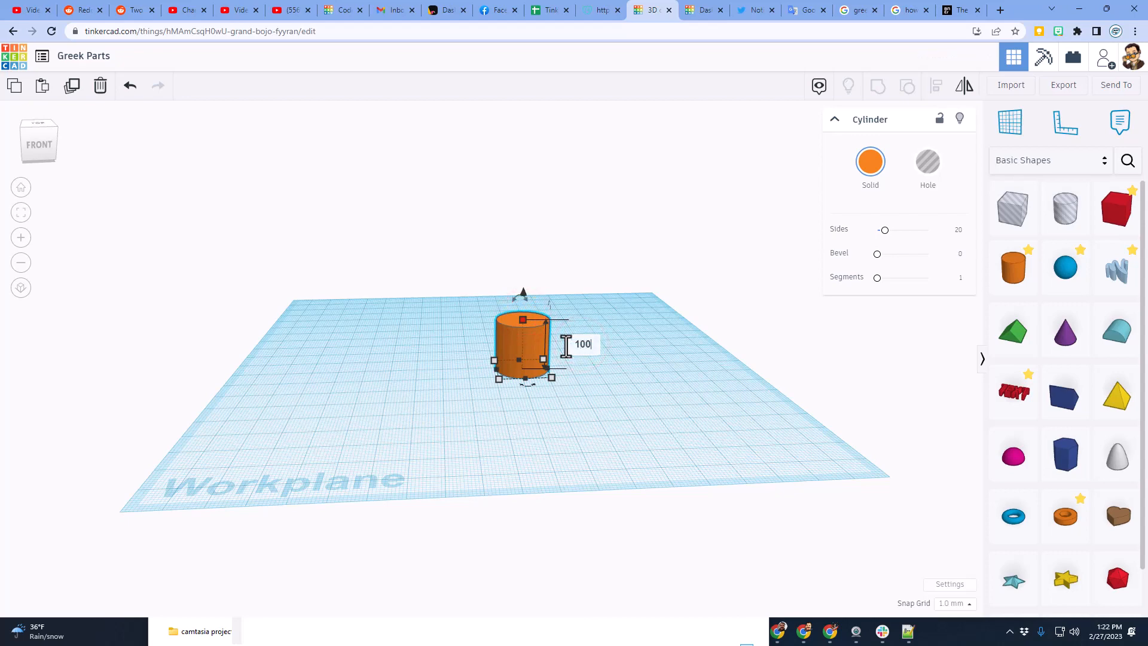
pyautogui.write('100')
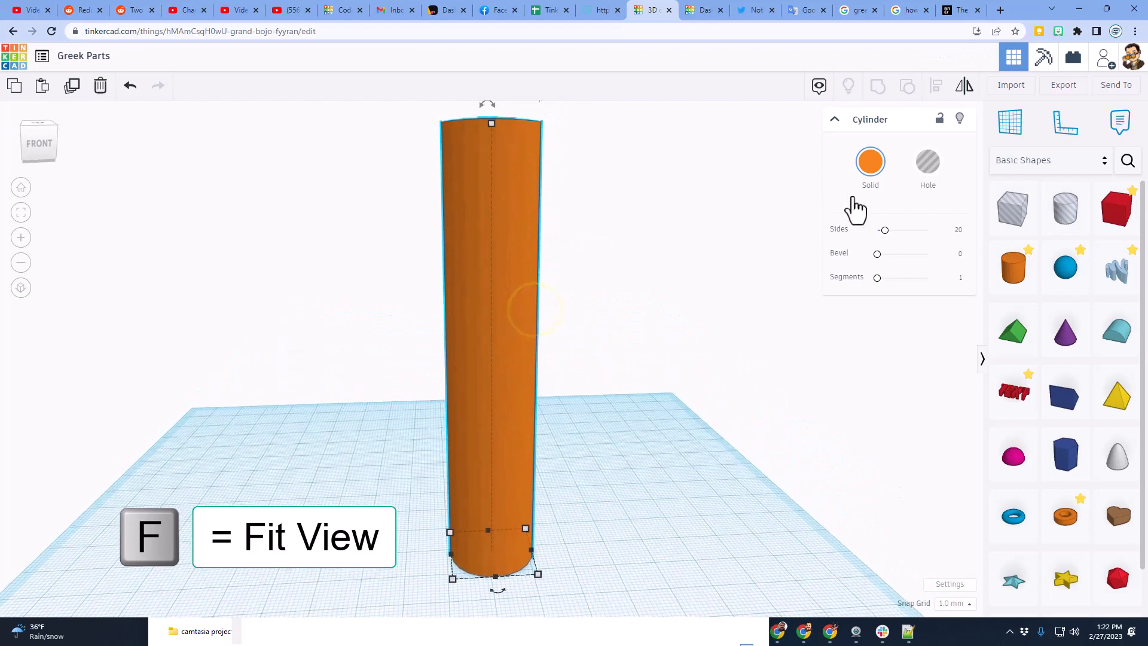
pyautogui.moveTo(883, 230); pyautogui.dragTo(929, 230)
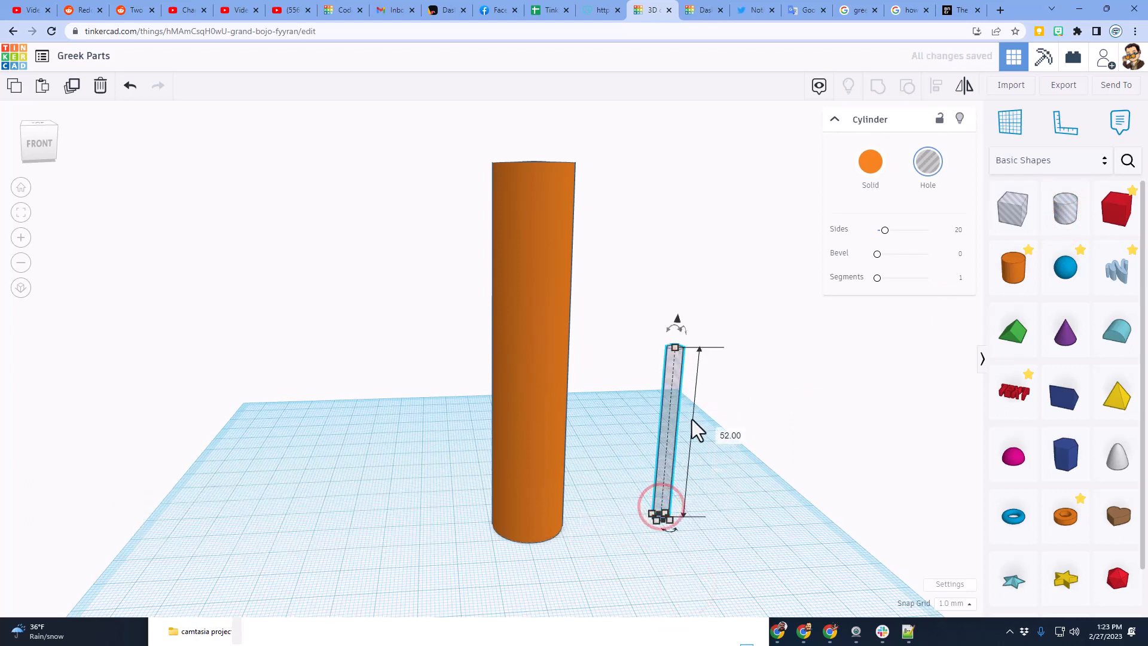
# - Make the thin hole cylinder 100 mm tall and move it into the column's edge
pyautogui.write('100')
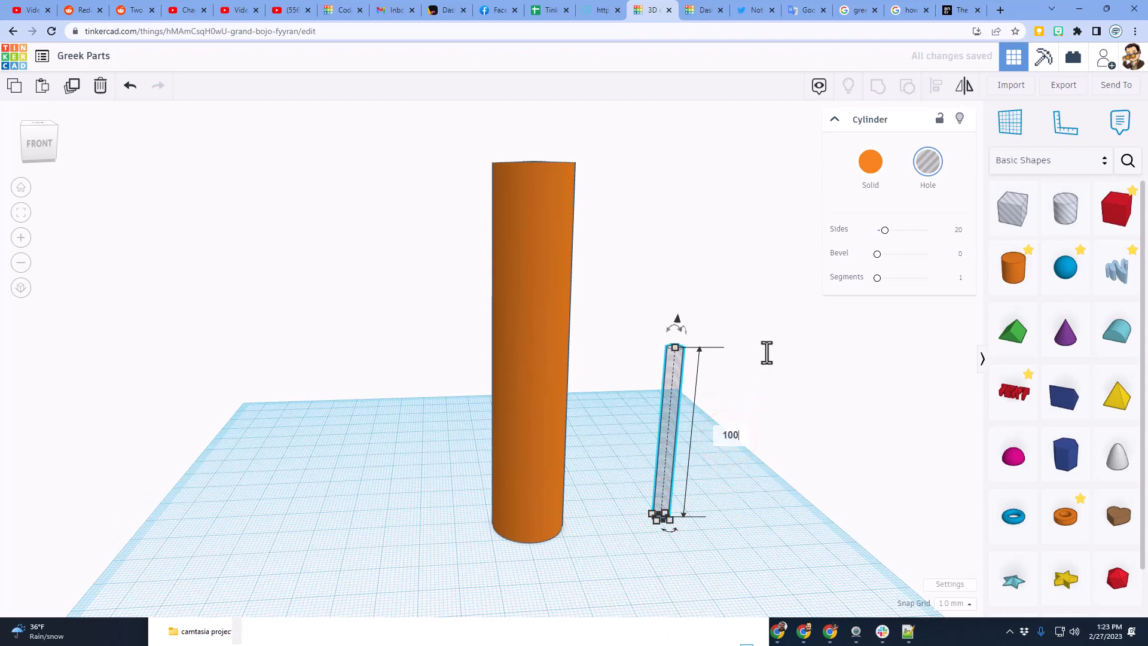
pyautogui.moveTo(883, 230); pyautogui.dragTo(920, 230)
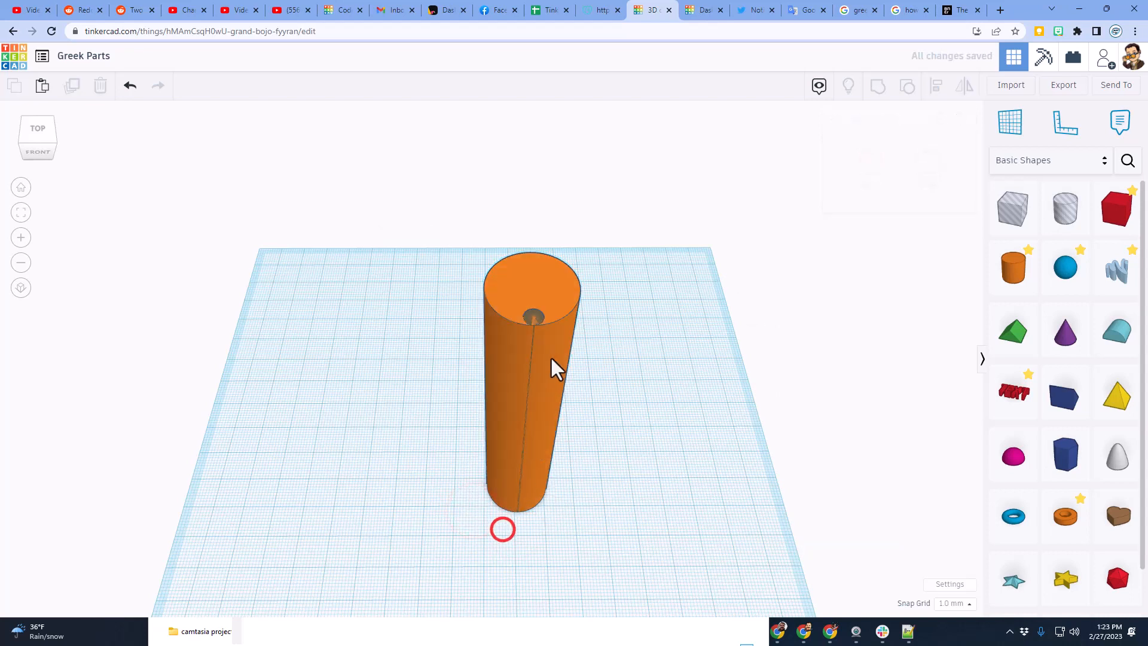
pyautogui.click(534, 314)
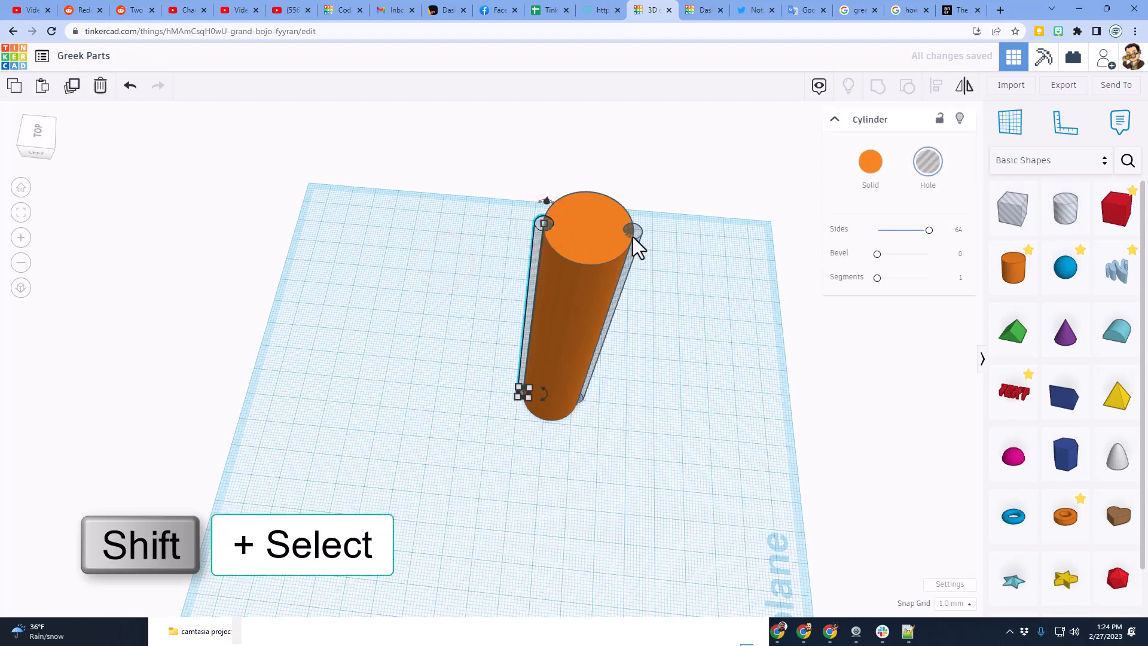
# - Group the column with the hole cylinder (Ctrl+G) and select the grouped column
pyautogui.click(633, 231)
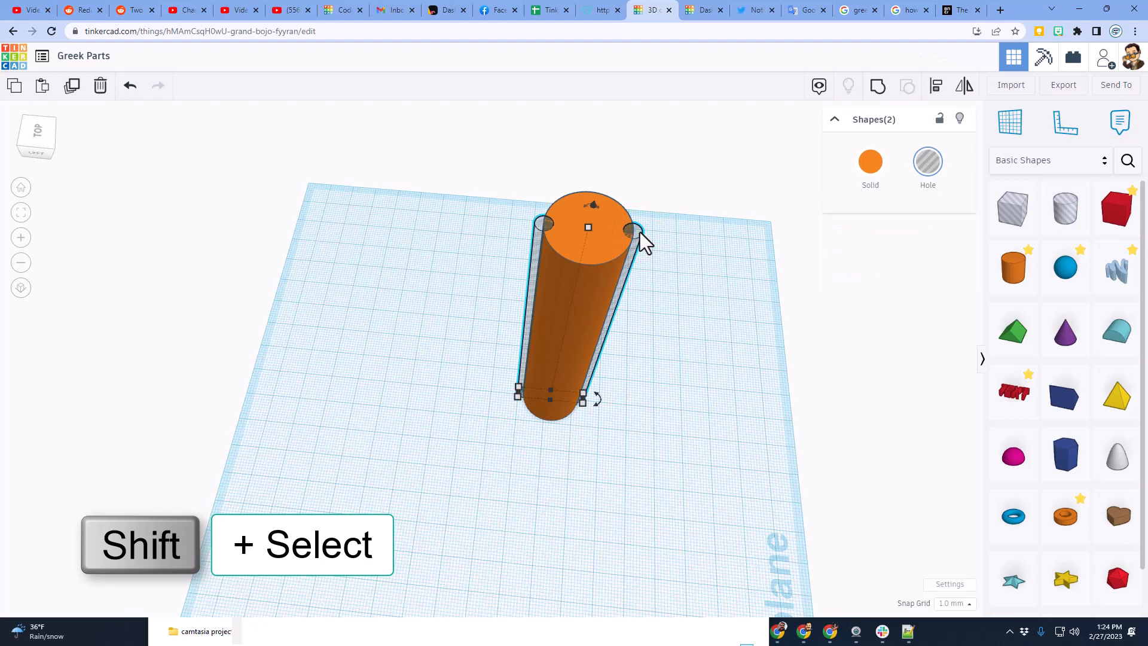
pyautogui.press('Ctrl+g')
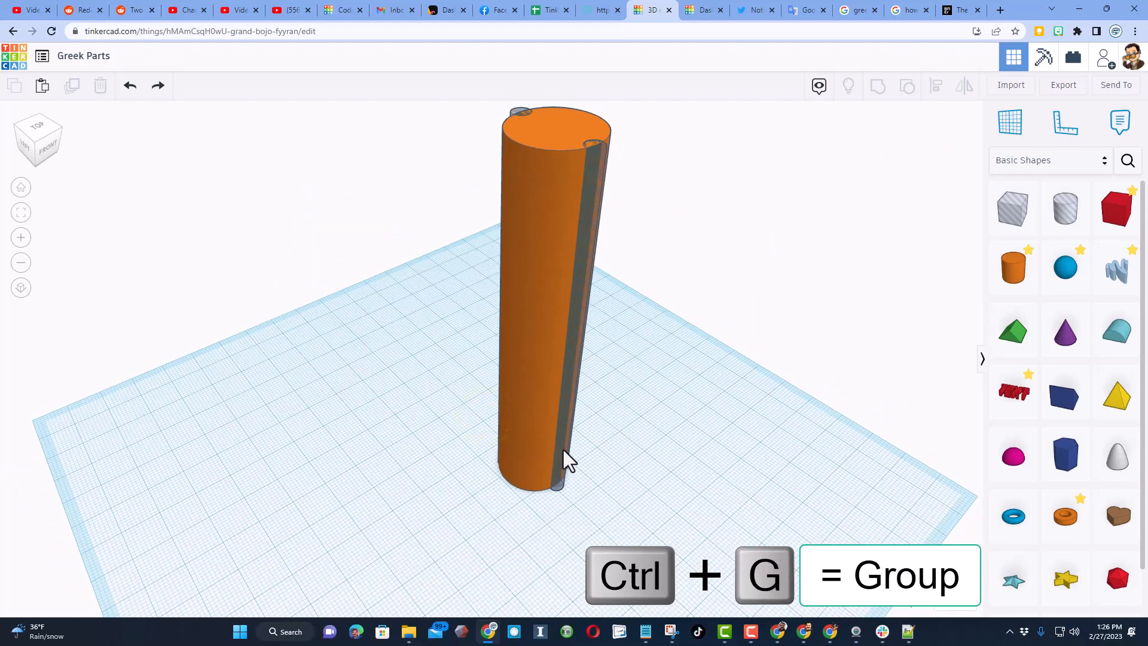
pyautogui.click(534, 293)
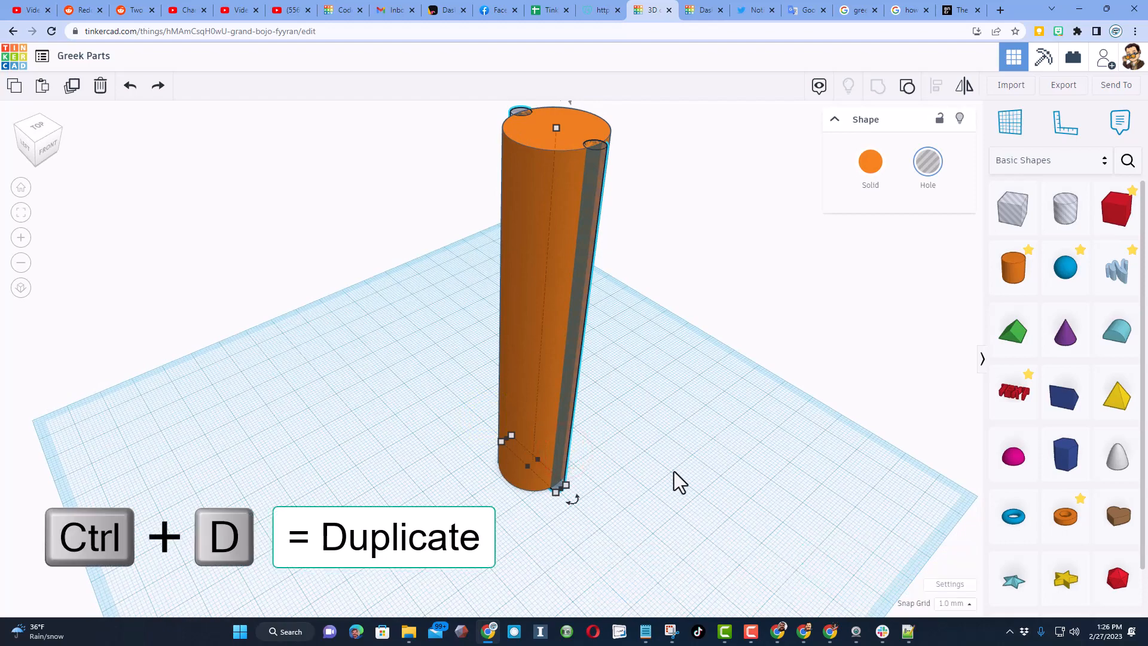
pyautogui.moveTo(582, 550)
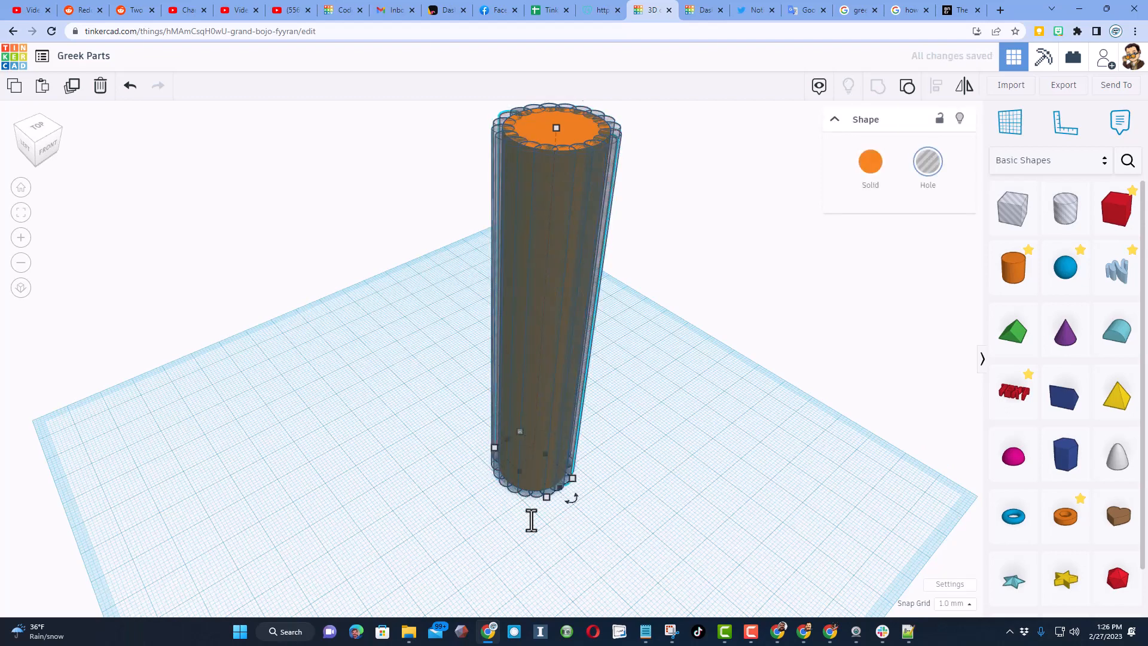
pyautogui.moveTo(428, 471)
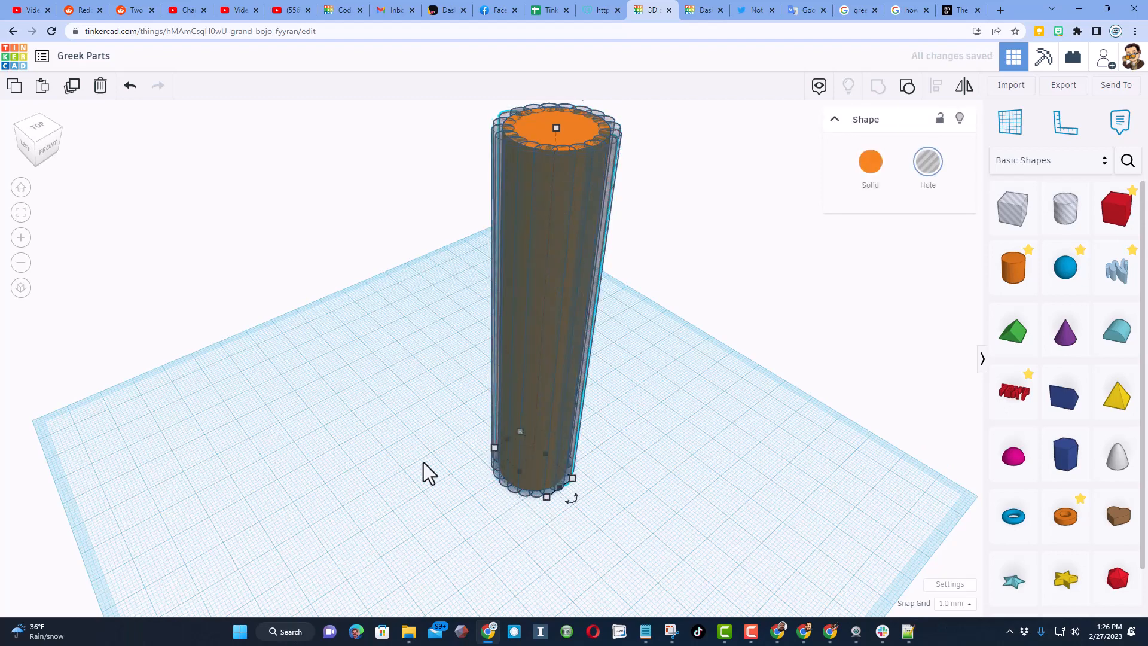
# - Combine all rotated copies into one fluted column and check its top
pyautogui.click(877, 86)
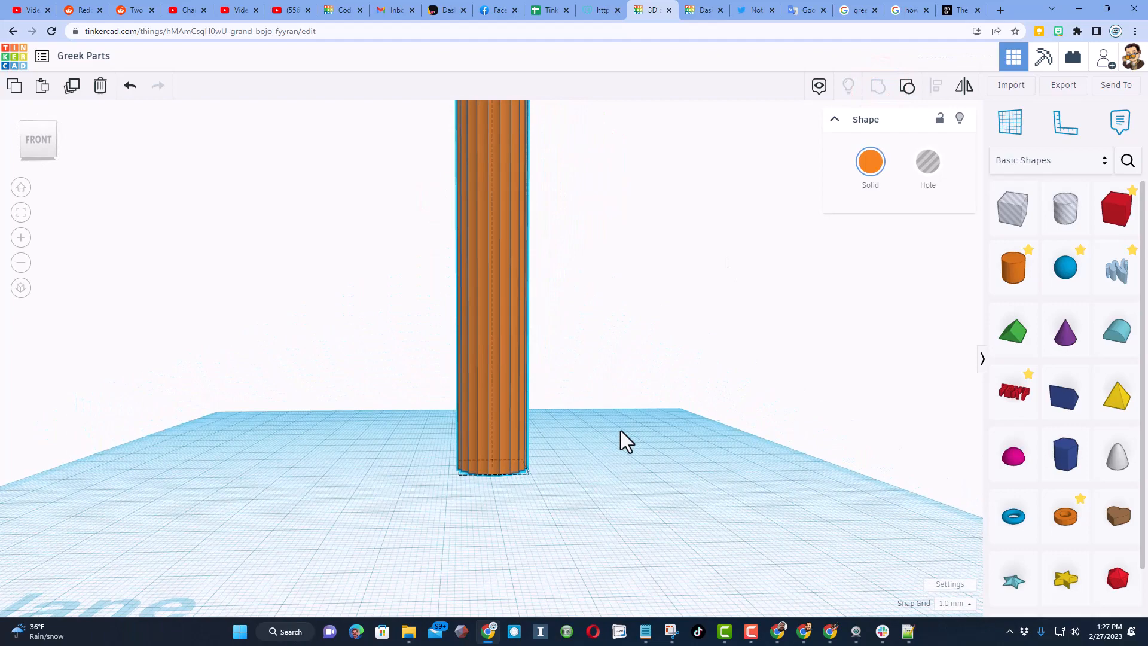
pyautogui.moveTo(622, 439); pyautogui.dragTo(694, 501)
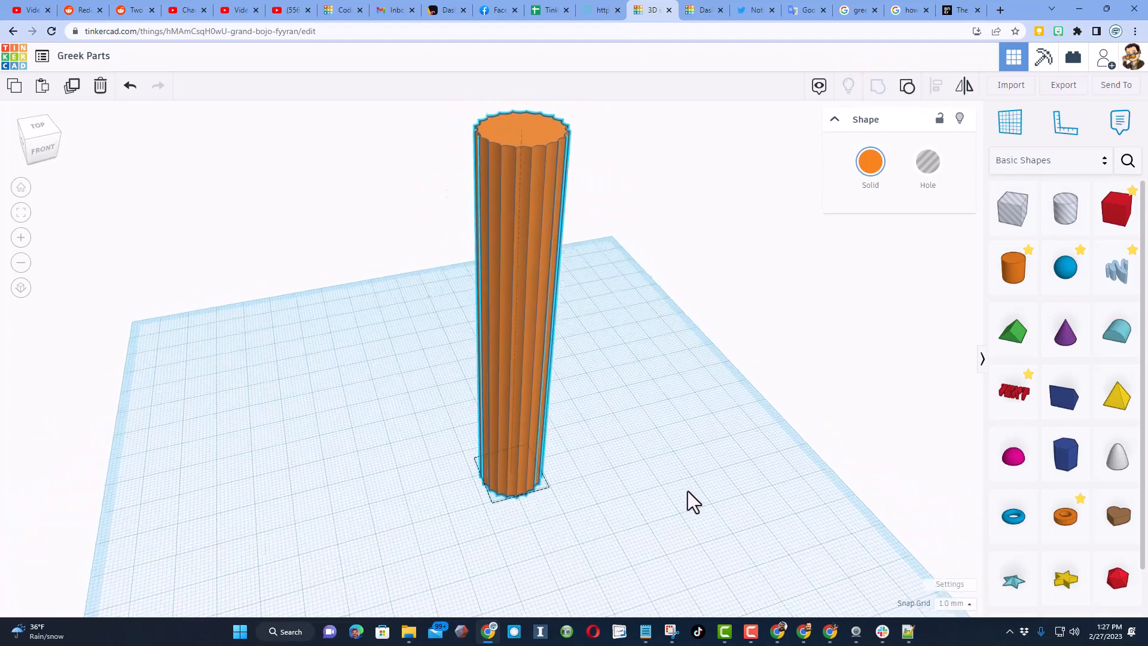
pyautogui.click(869, 161)
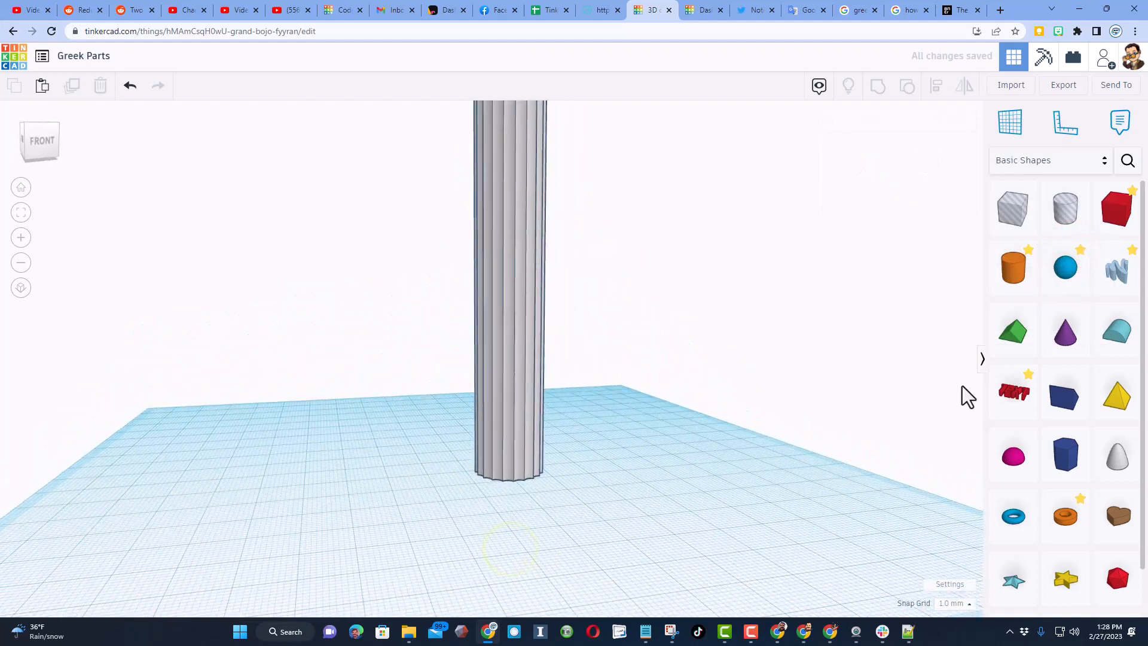
# - Reduce the polygon to 4 sides, rotate it 45°, and group it with a box hole into a slab
pyautogui.click(1064, 454)
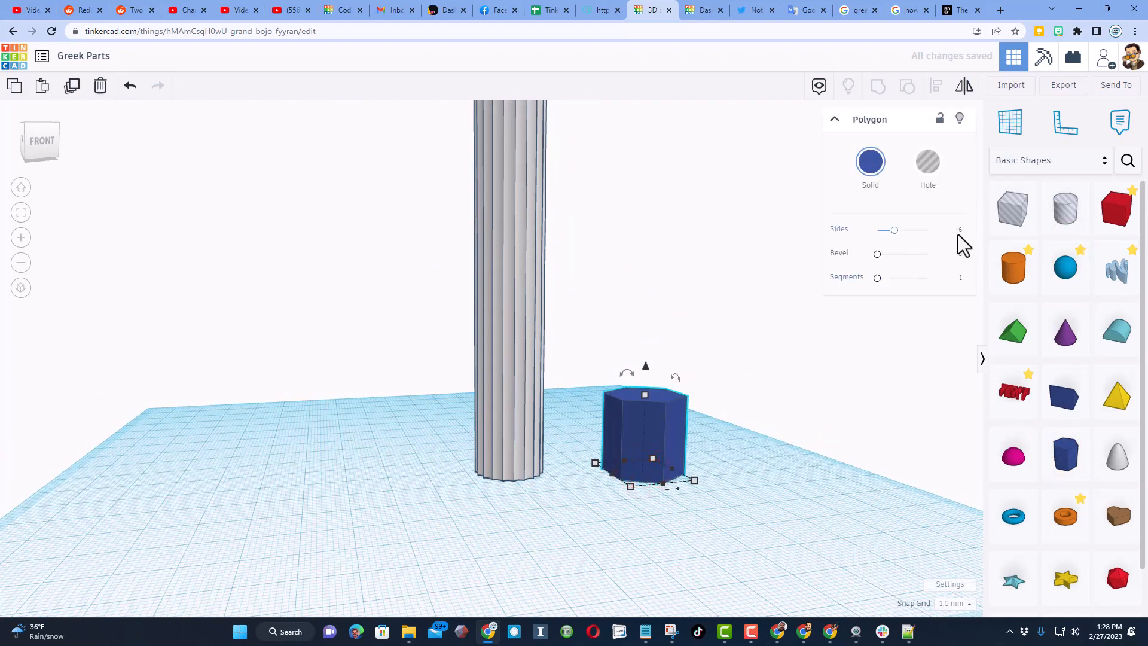
pyautogui.click(960, 231)
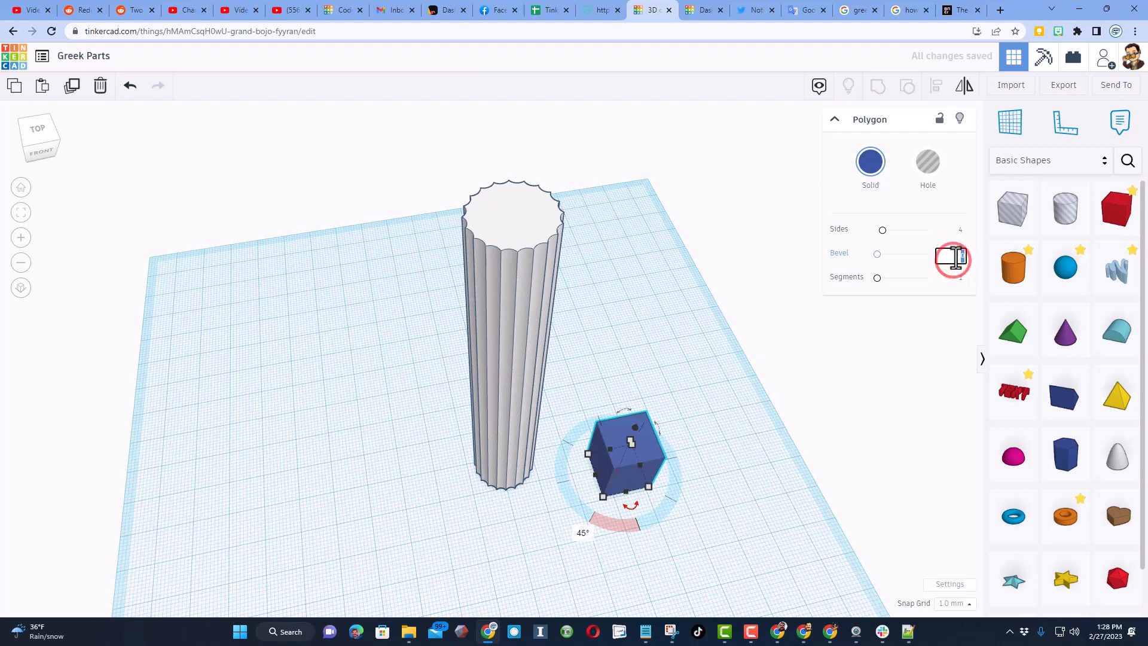
pyautogui.moveTo(877, 253); pyautogui.dragTo(917, 254)
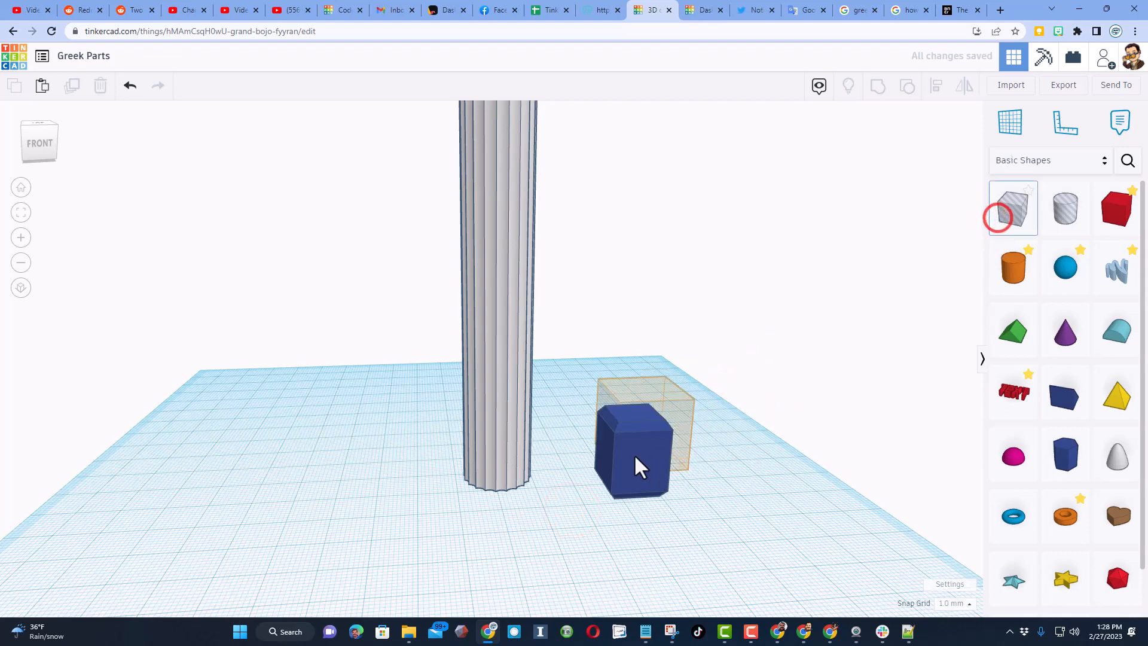
pyautogui.click(635, 446)
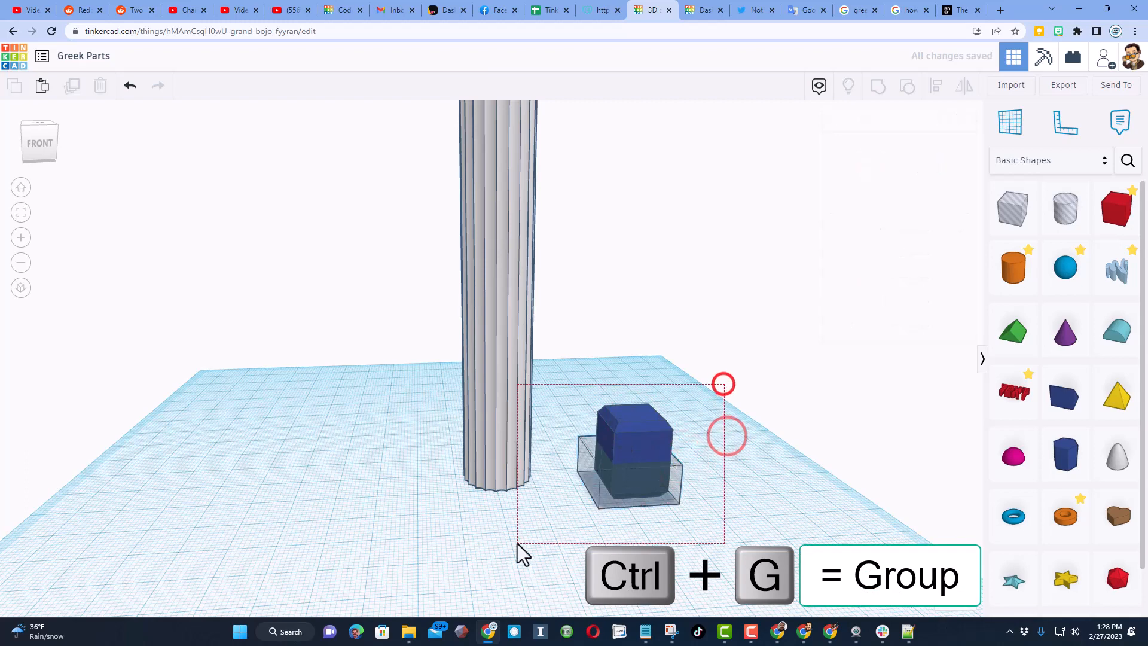
pyautogui.press('ctrl+g')
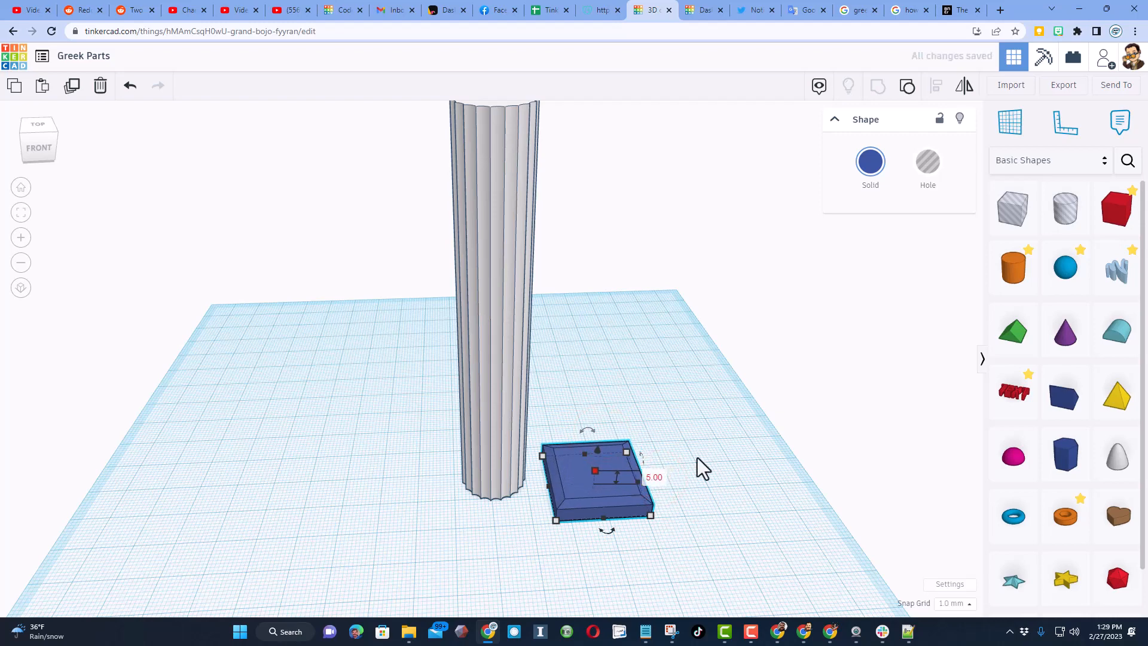
# - Set the slab's solid colour to white
pyautogui.click(869, 161)
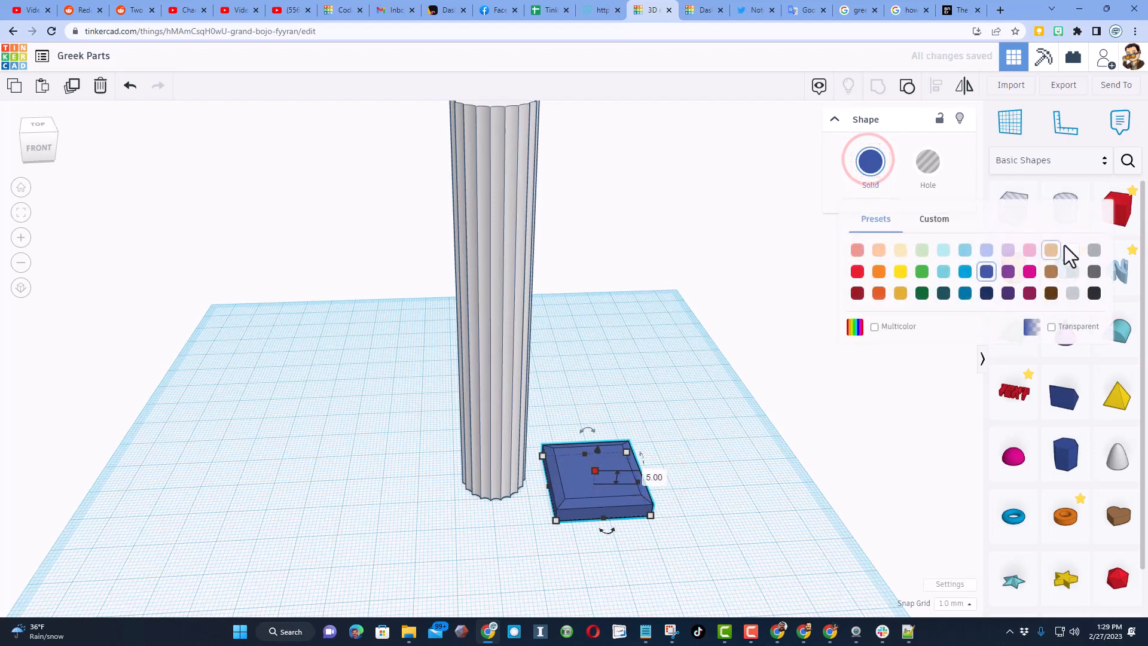
pyautogui.press('w')
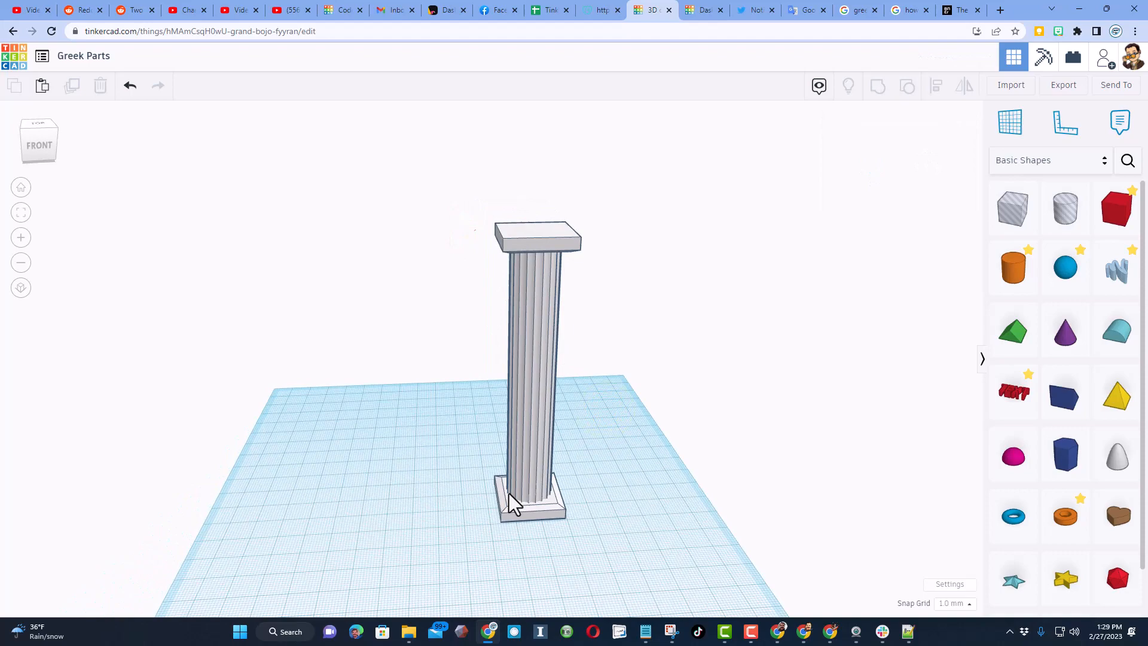
# - Duplicate the fluted column shaft (Ctrl+D) to make a plain column
pyautogui.press('ctrl+d')
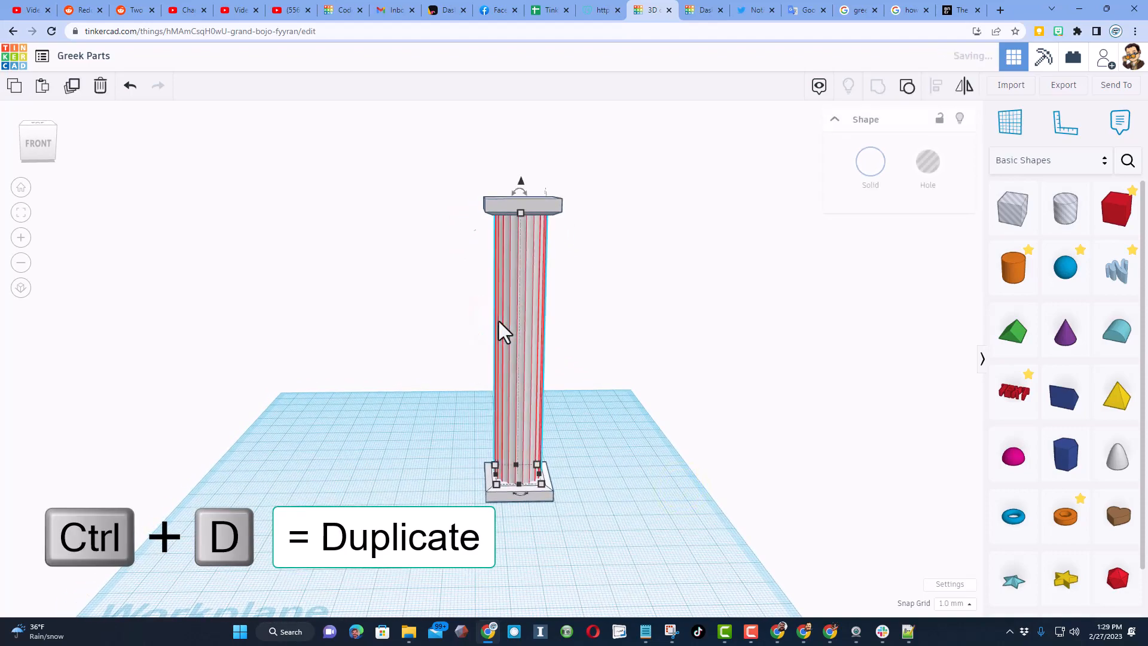
pyautogui.press('Ctrl+D')
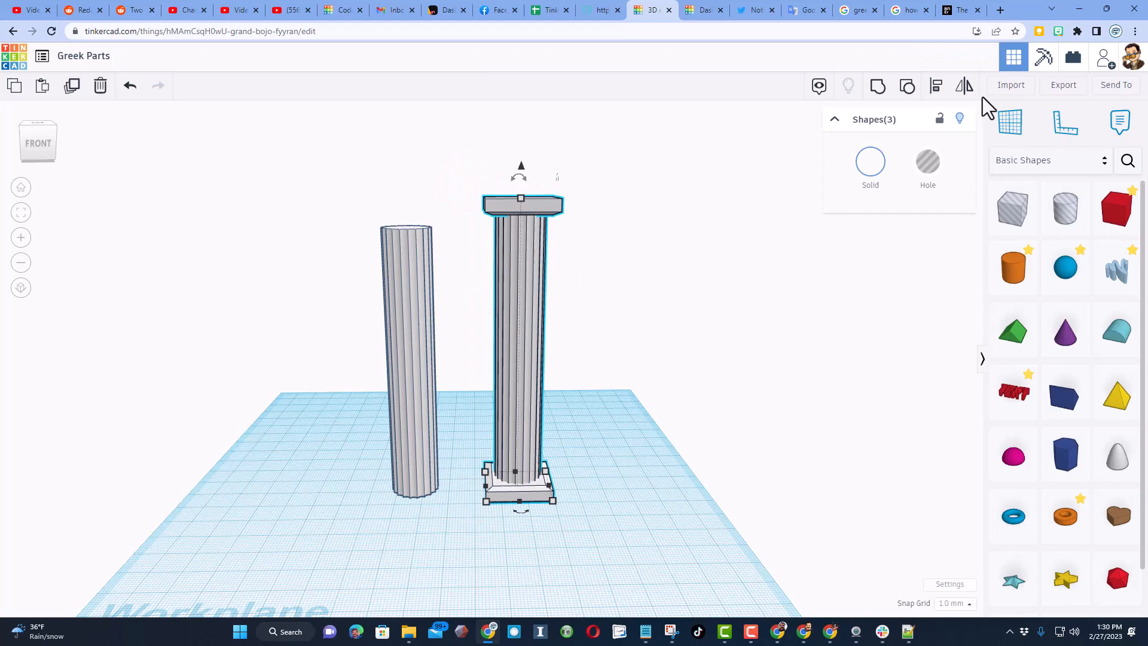
# - Save the supported Greek column to Your Creations, then select the plain column
pyautogui.click(1048, 159)
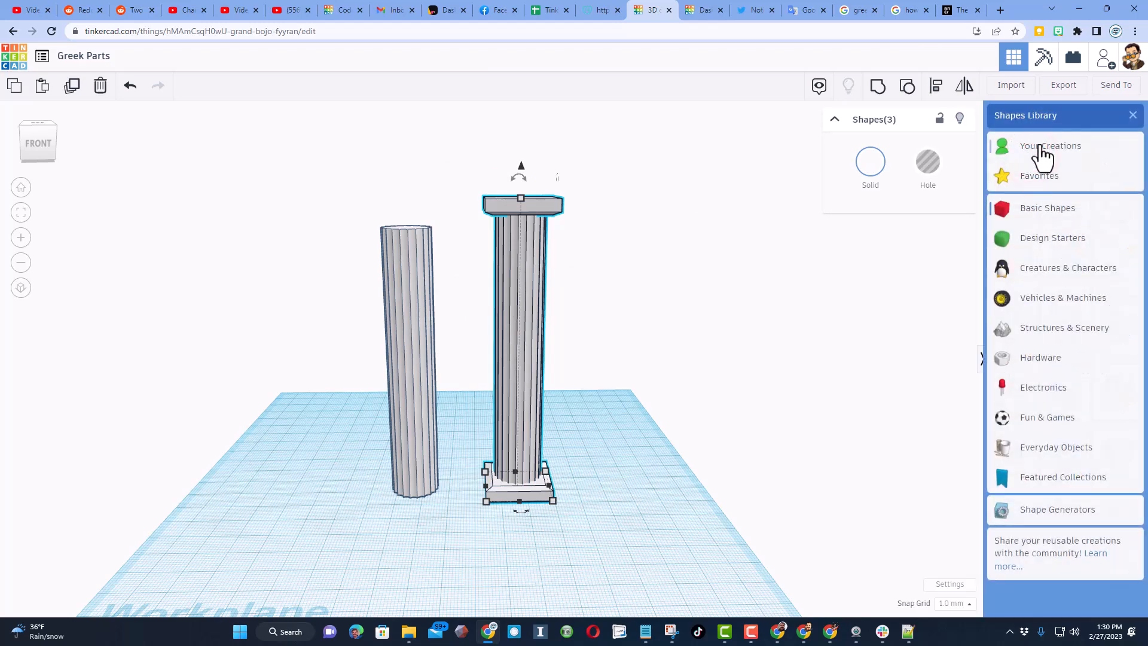
pyautogui.click(1051, 146)
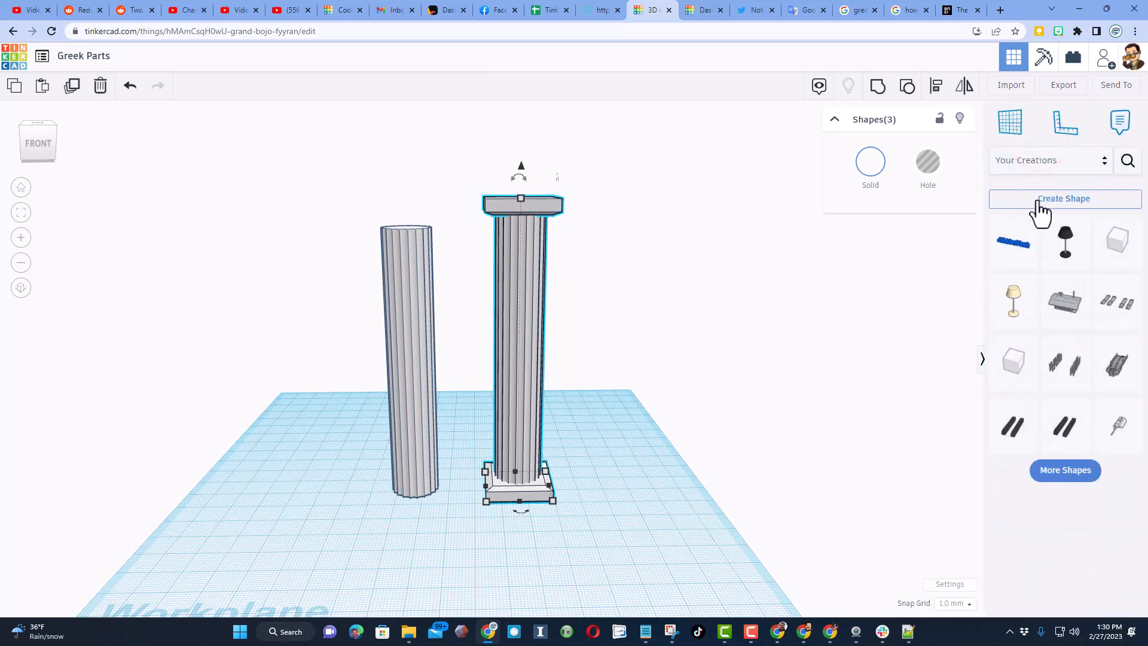
pyautogui.click(1063, 198)
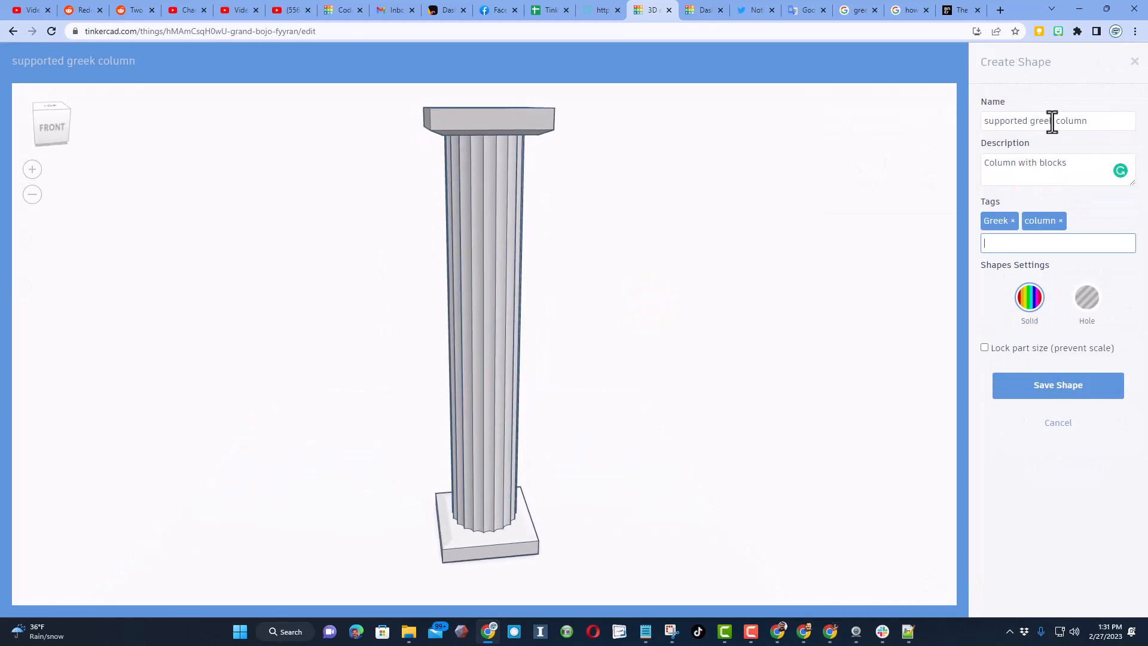
pyautogui.moveTo(1047, 163)
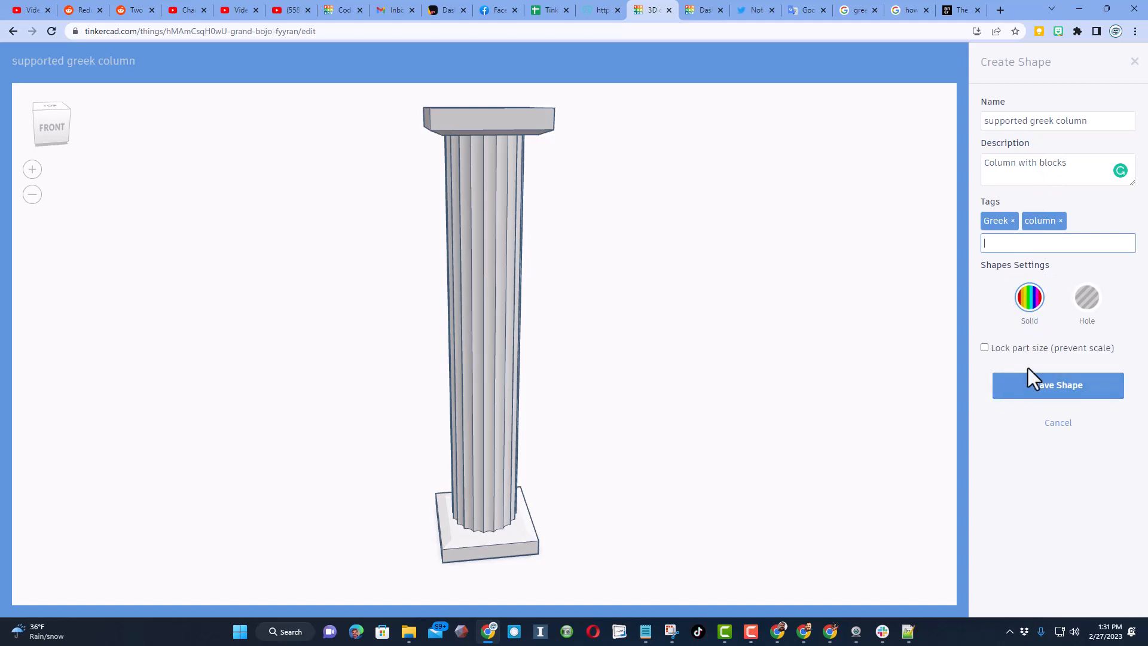
pyautogui.click(1057, 385)
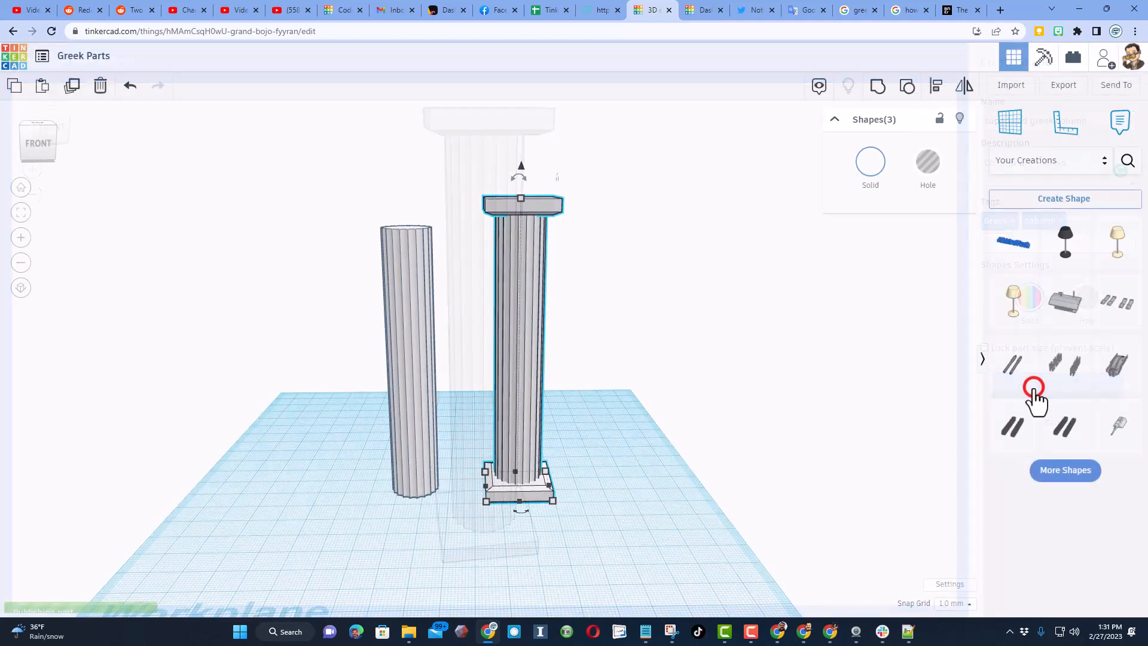
pyautogui.click(1032, 386)
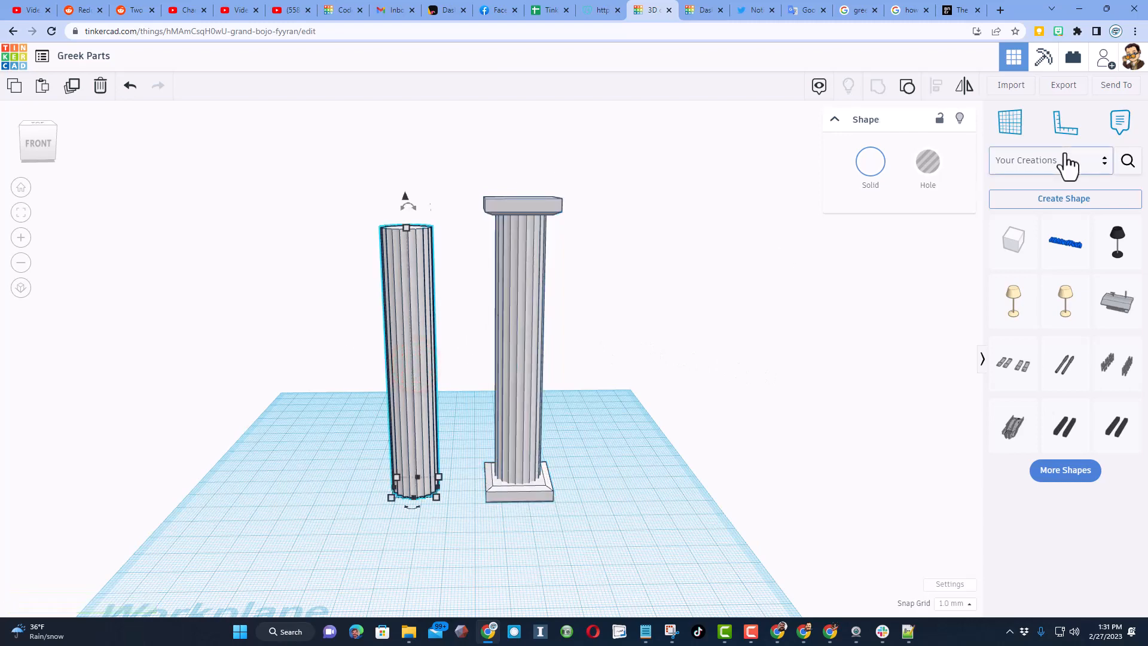
# - Save the plain shaft as custom shape 'Column without supports' tagged column, greek, and show it in Your Creations
pyautogui.click(1064, 198)
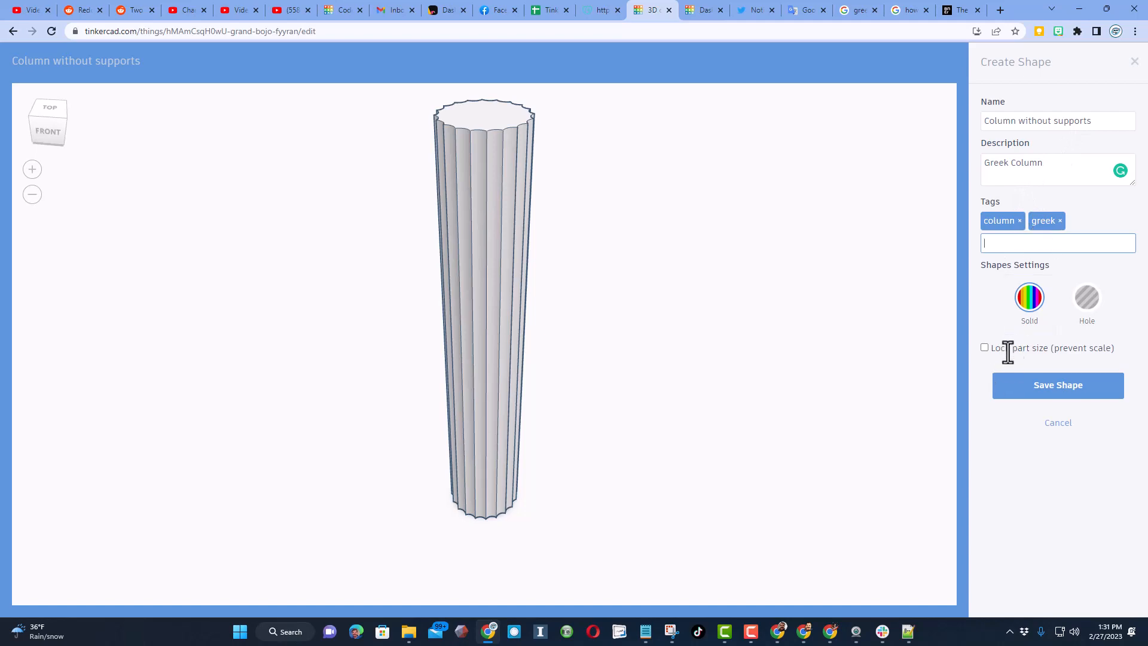
pyautogui.moveTo(1057, 385)
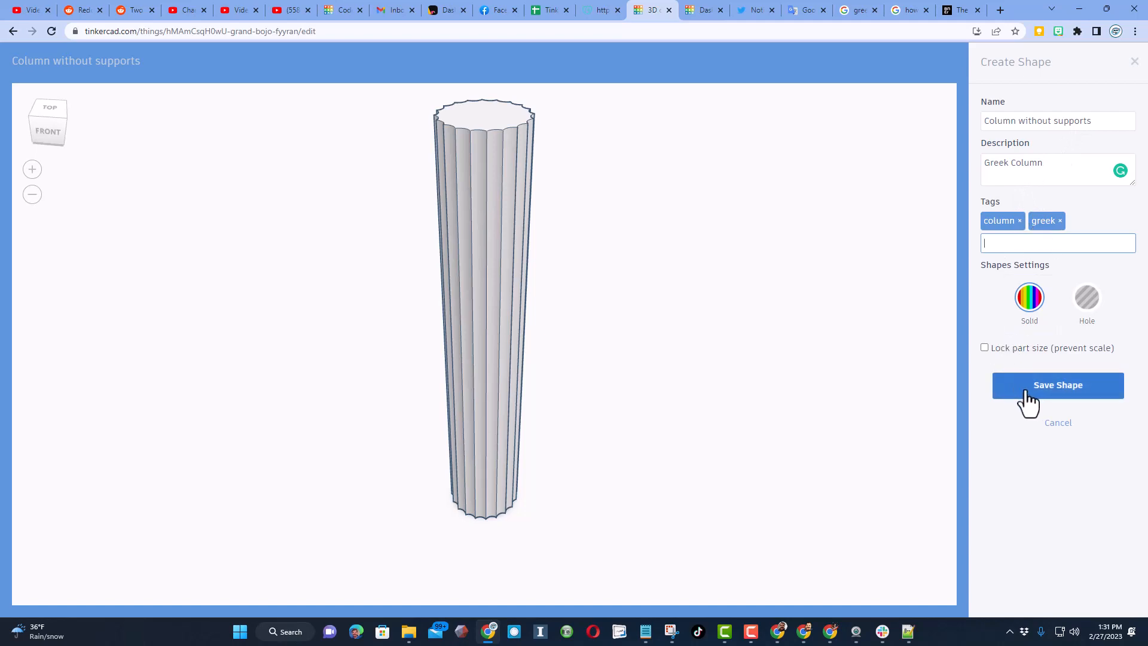
pyautogui.click(1057, 384)
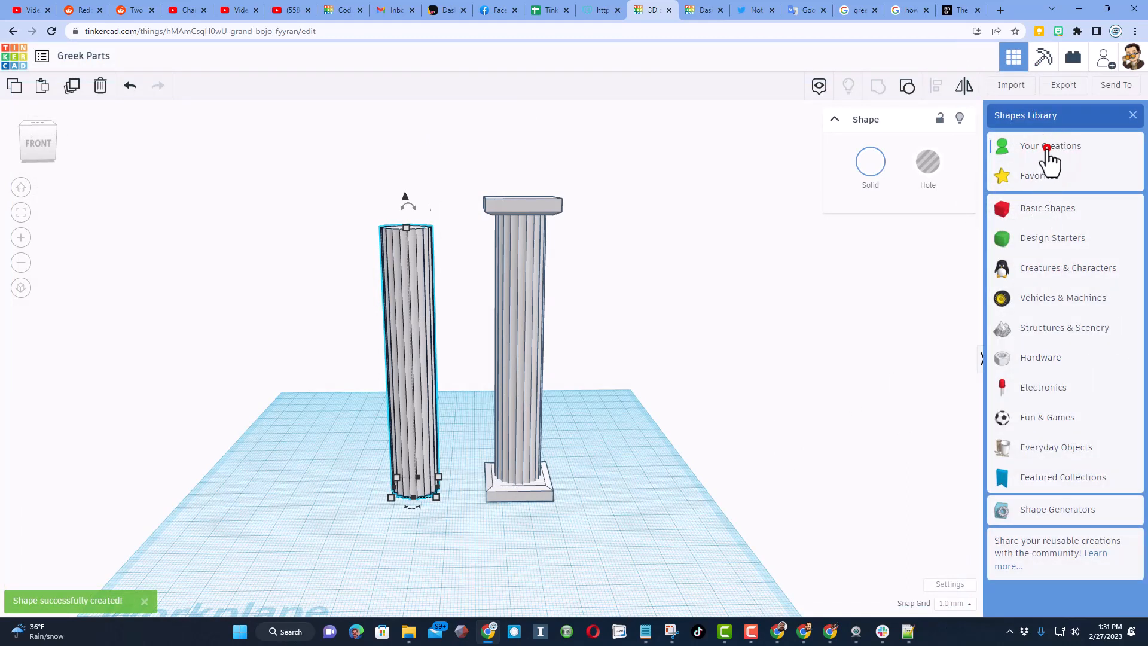
pyautogui.click(1049, 146)
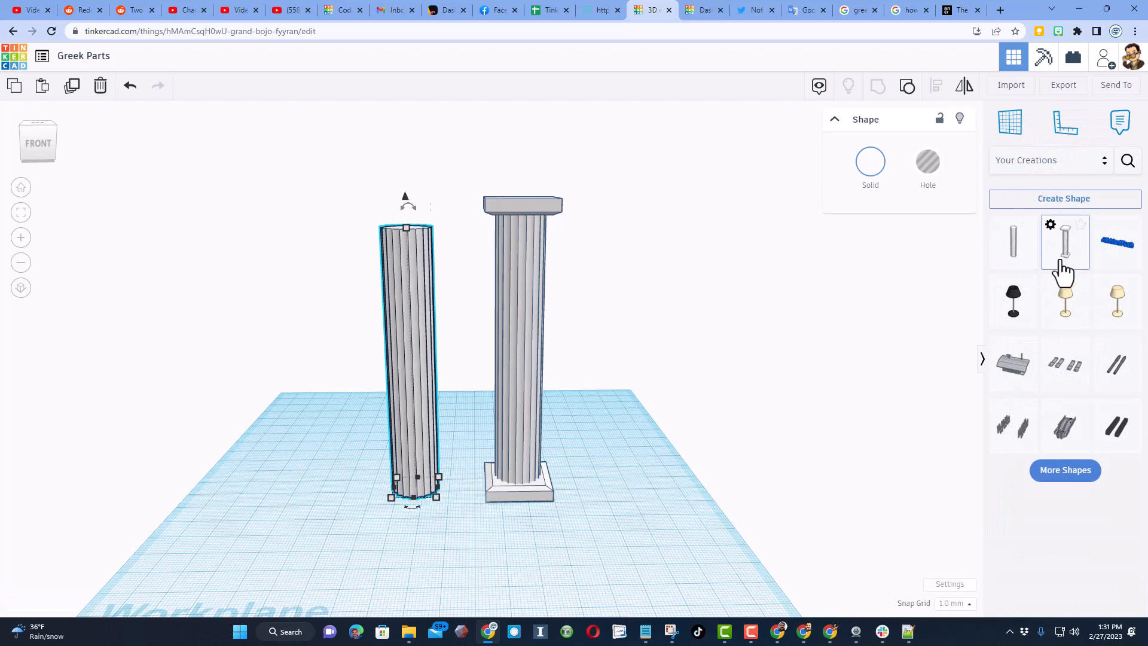